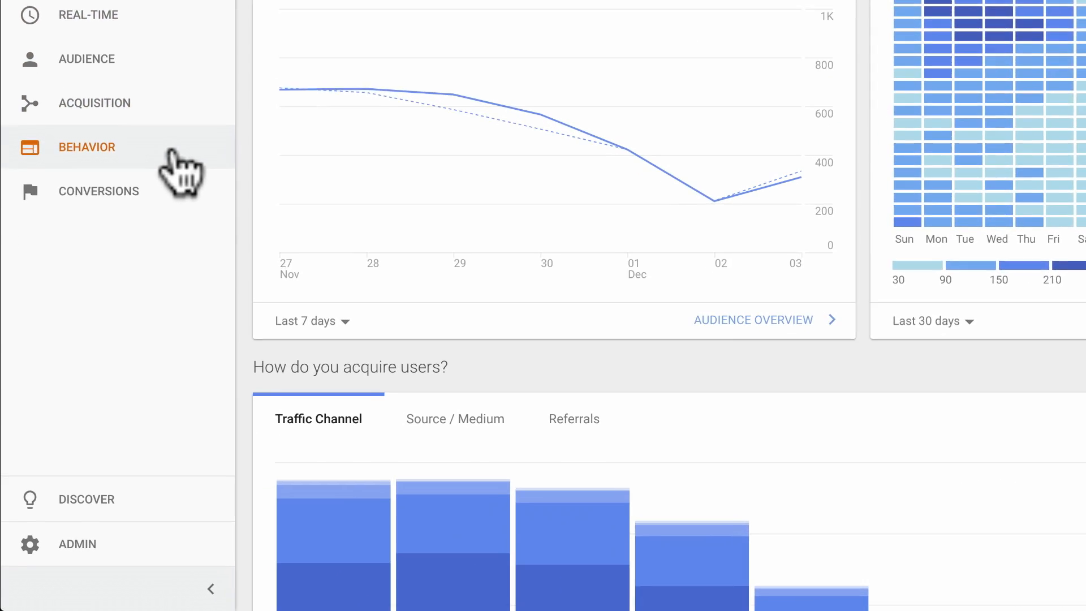
Open the Publisher Pages report from the Behavior › Publisher section
{"action": "left_click", "coordinate": [86, 147]}
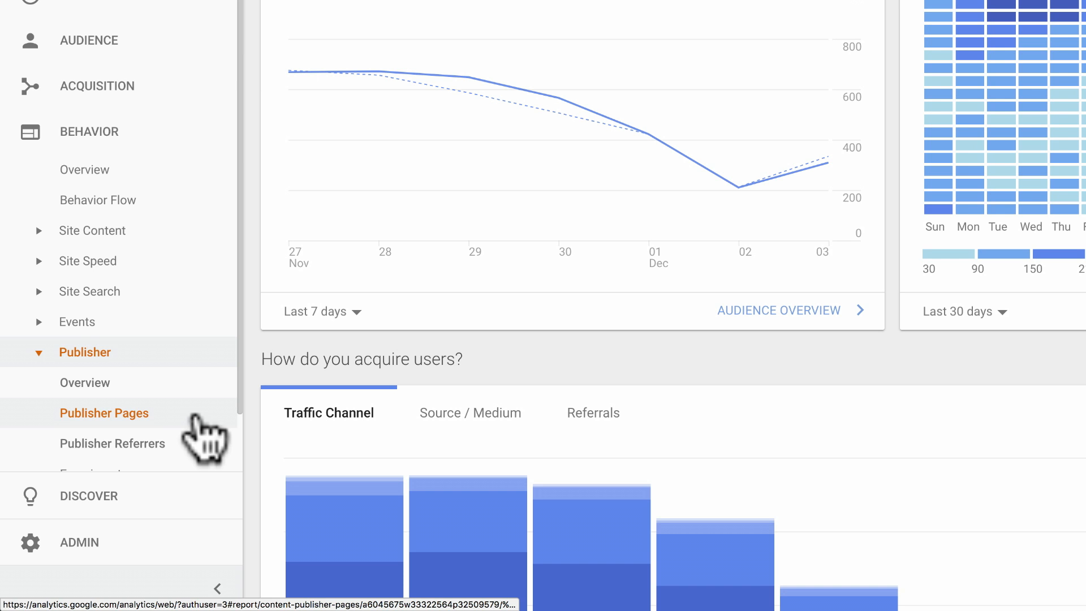
{"action": "left_click", "coordinate": [104, 412]}
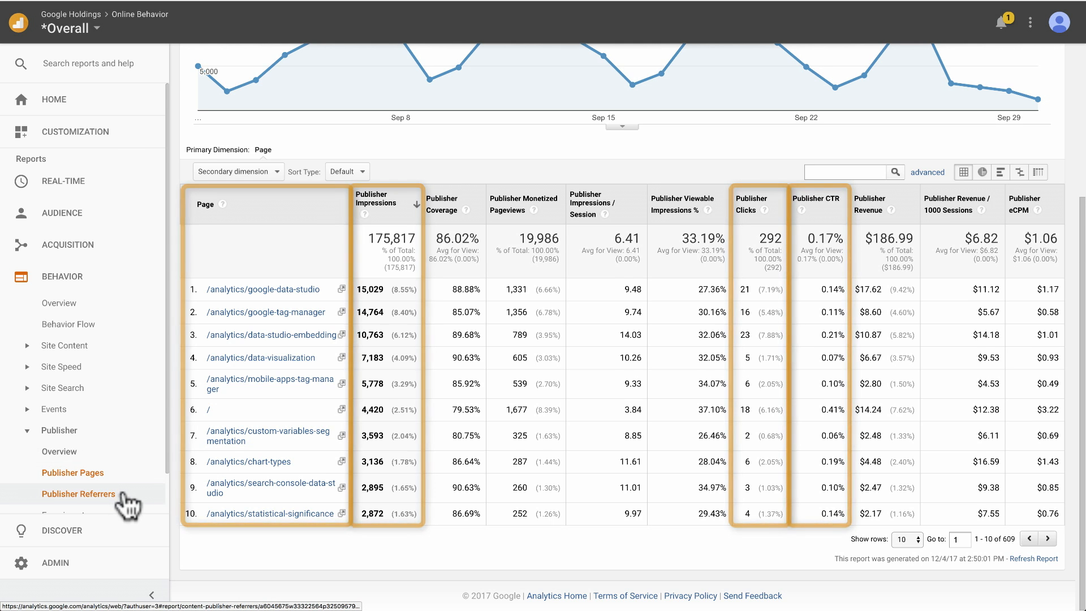
{"action": "left_click", "coordinate": [78, 493]}
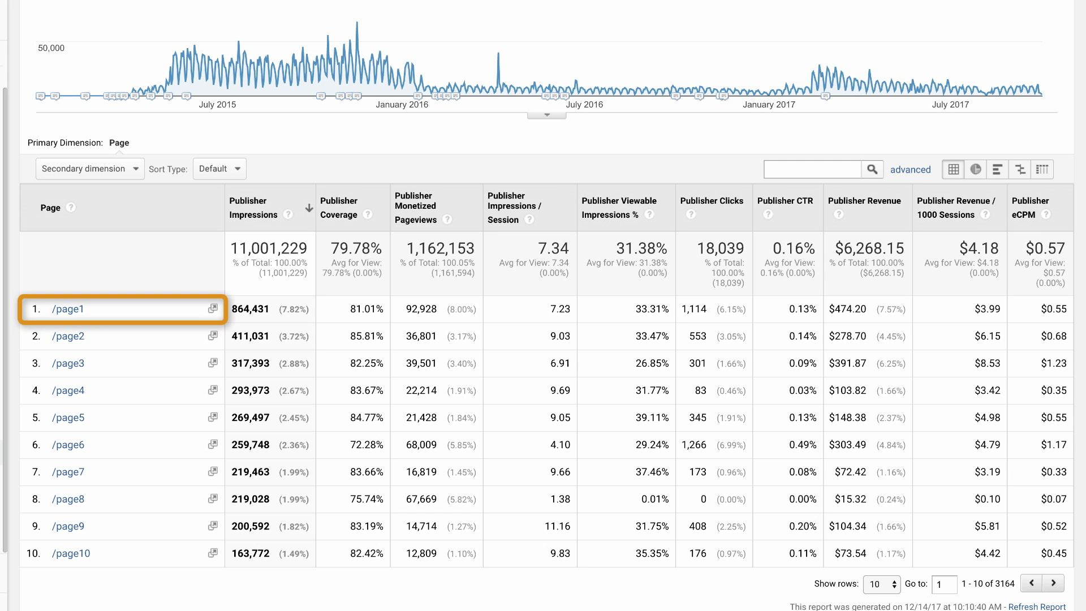
Drill into the /page2 row of the Page column
{"action": "left_click", "coordinate": [866, 309]}
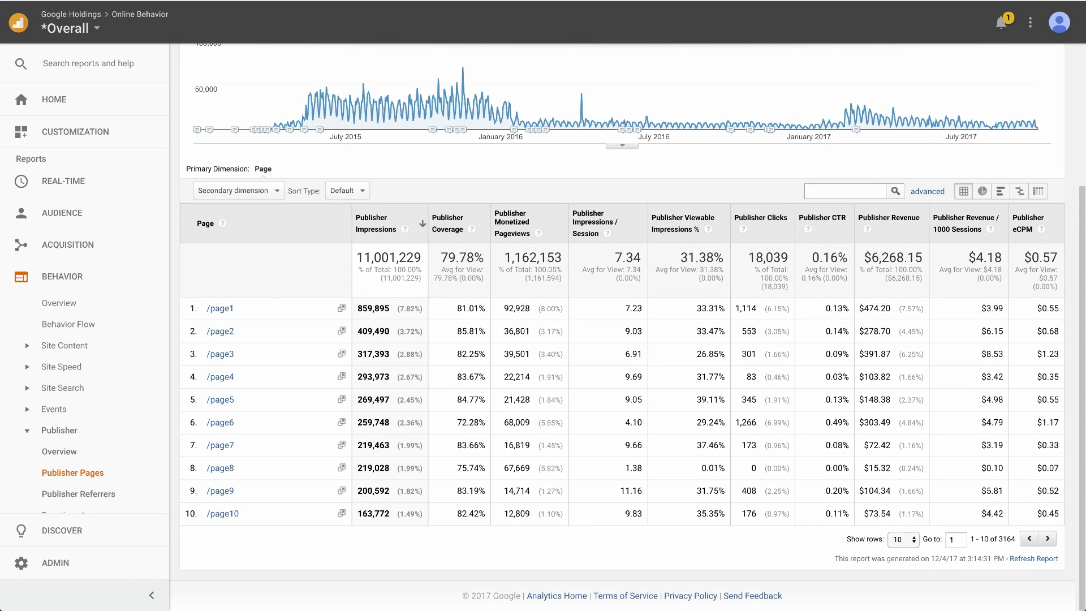
{"action": "mouse_move", "coordinate": [265, 281]}
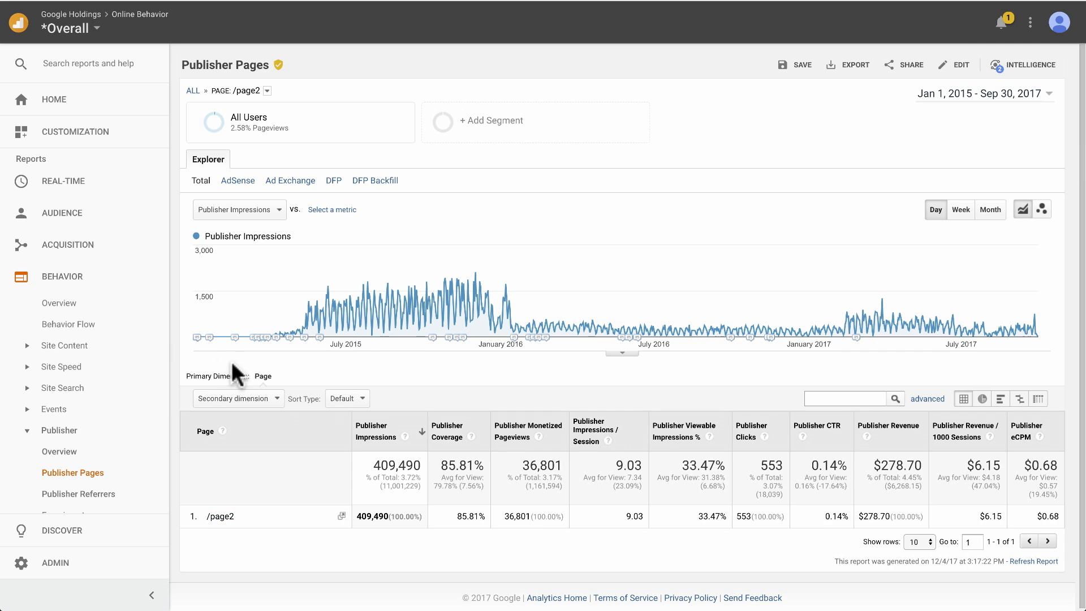
Add Default Channel Grouping as the secondary dimension for /page2
{"action": "left_click", "coordinate": [238, 398]}
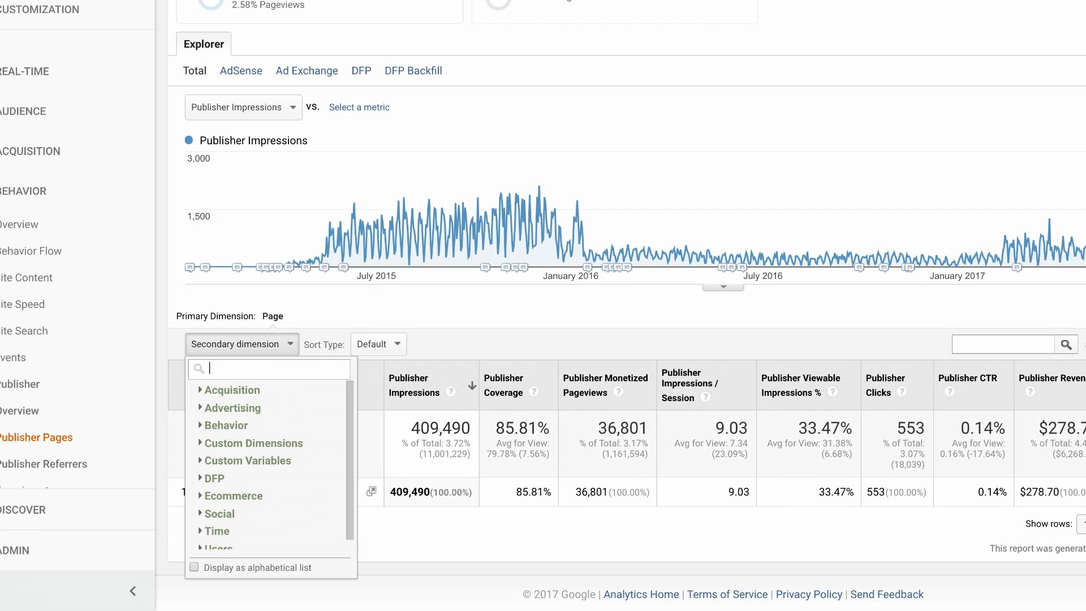
{"action": "type", "text": "defal"}
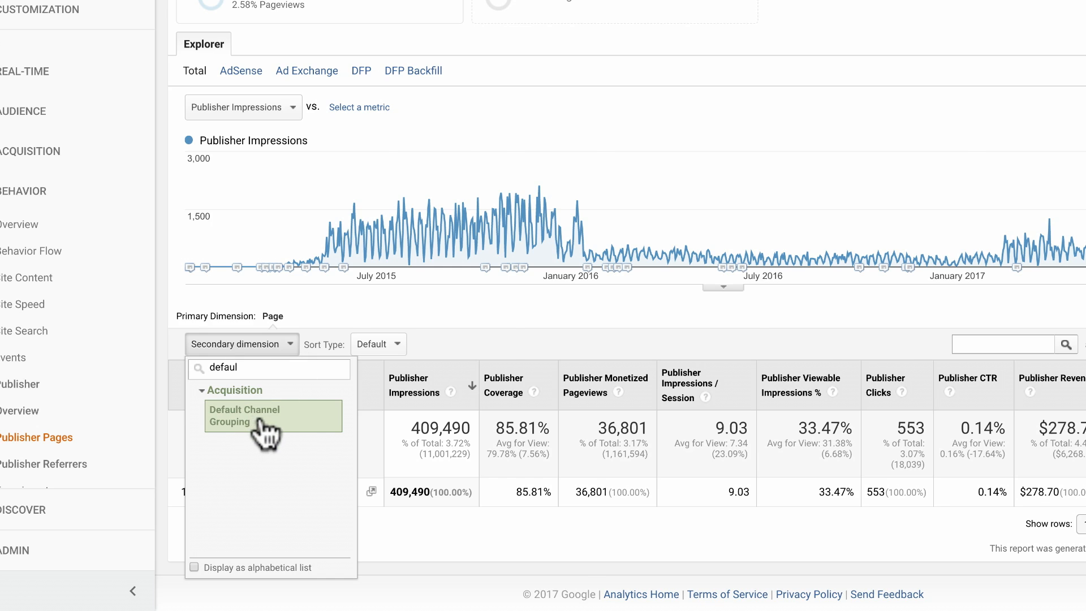
{"action": "left_click", "coordinate": [245, 415]}
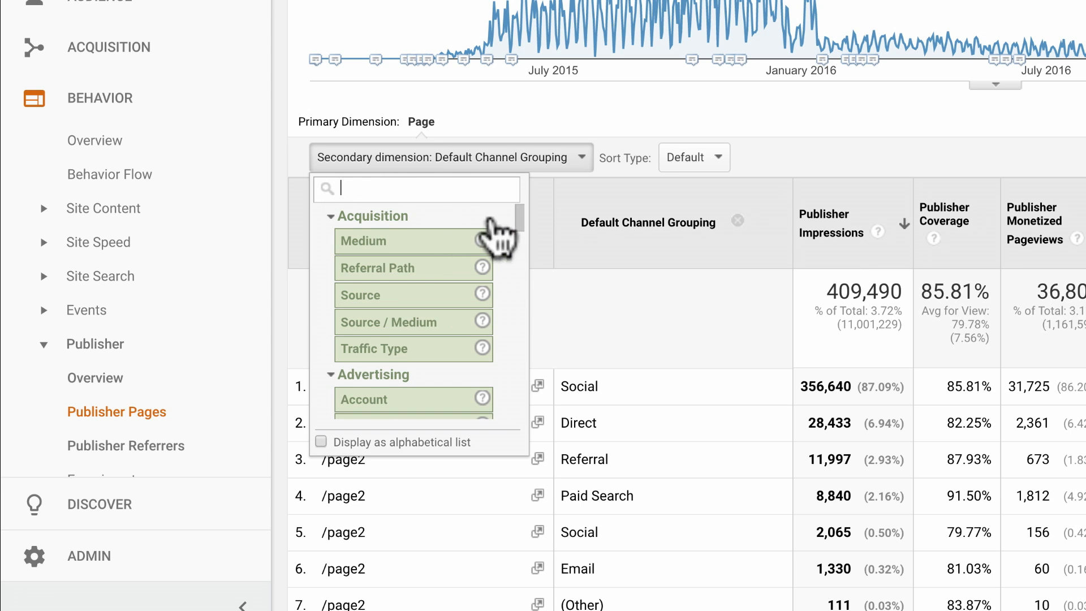
Choose DFP 1st Level Ad Unit from the secondary dimension list and return to all pages
{"action": "scroll", "scroll_direction": "down", "scroll_amount": 3}
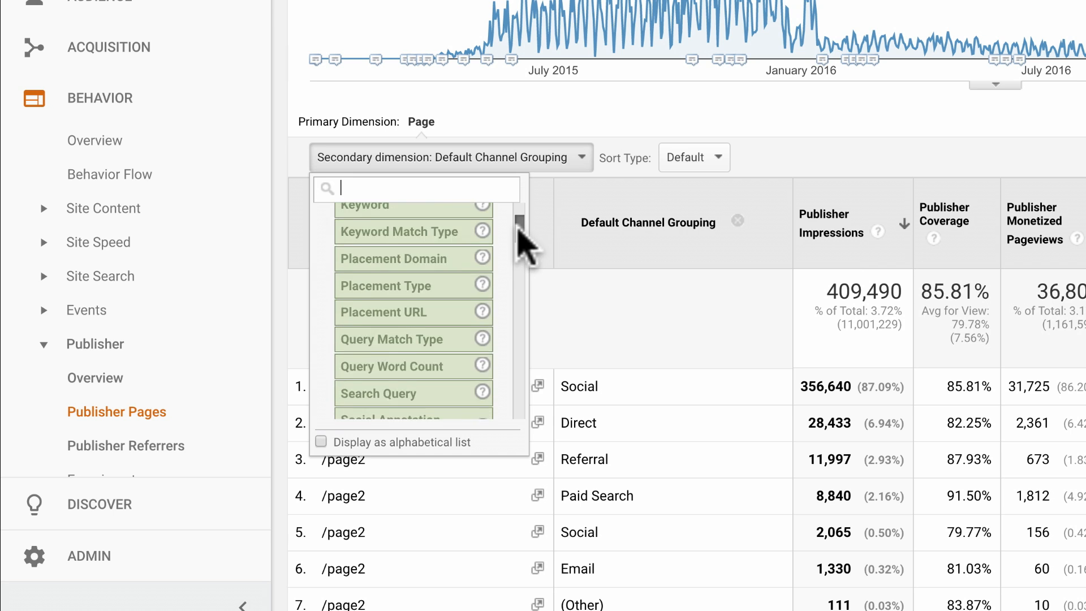
{"action": "scroll", "scroll_direction": "down", "scroll_amount": 3}
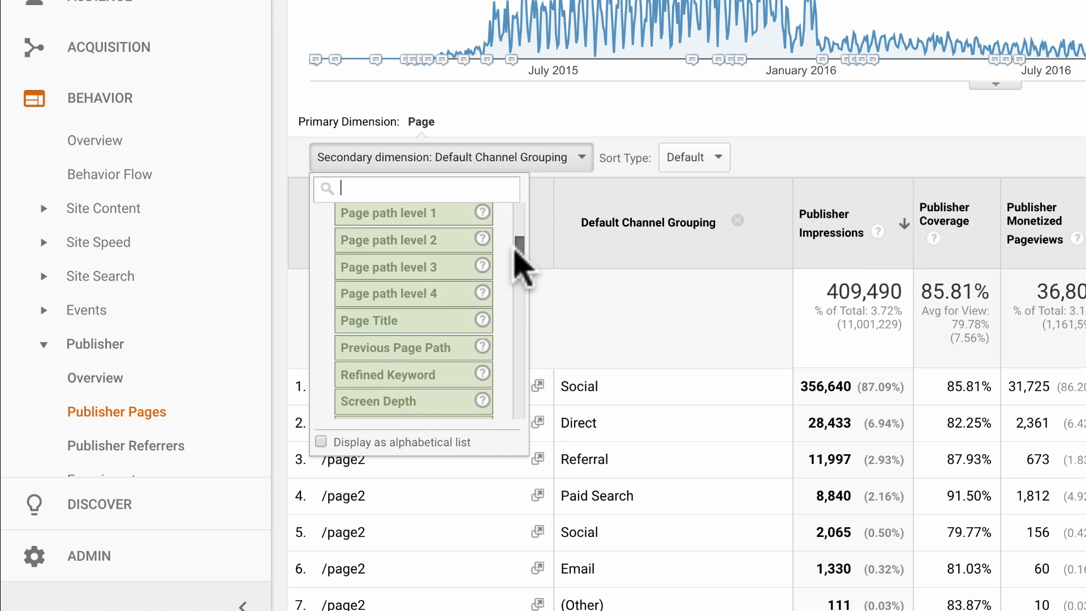
{"action": "scroll", "scroll_direction": "down", "scroll_amount": 3}
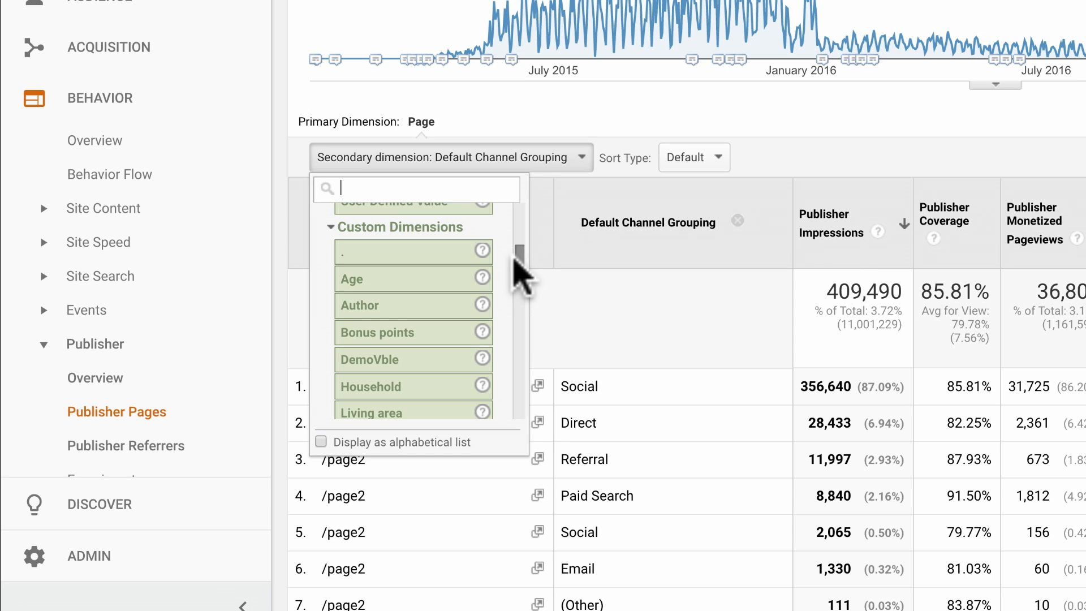
{"action": "scroll", "scroll_direction": "down", "scroll_amount": 3}
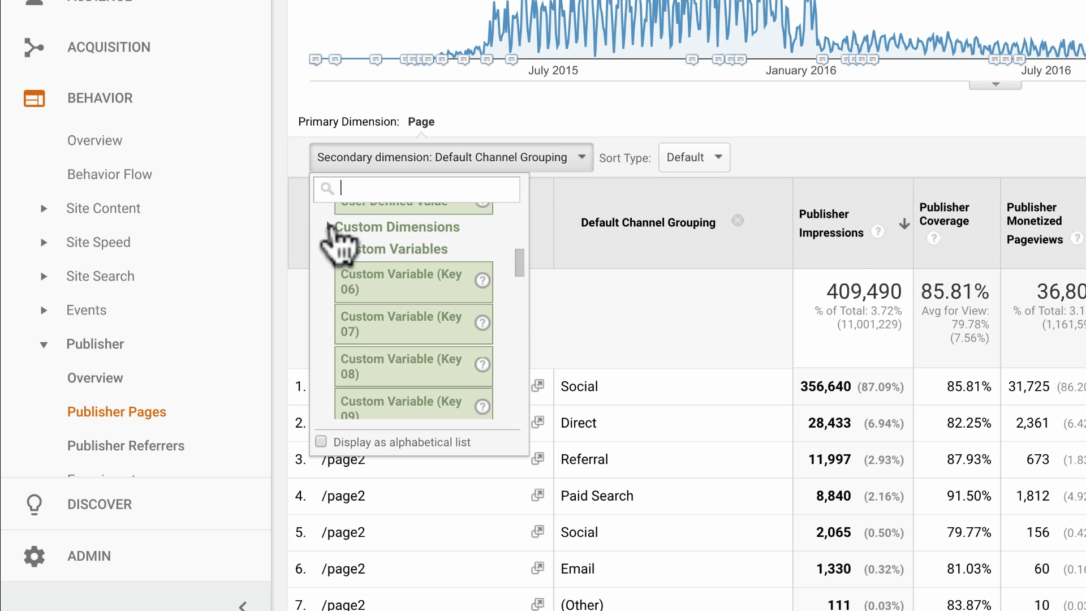
{"action": "scroll", "scroll_direction": "down", "scroll_amount": 3}
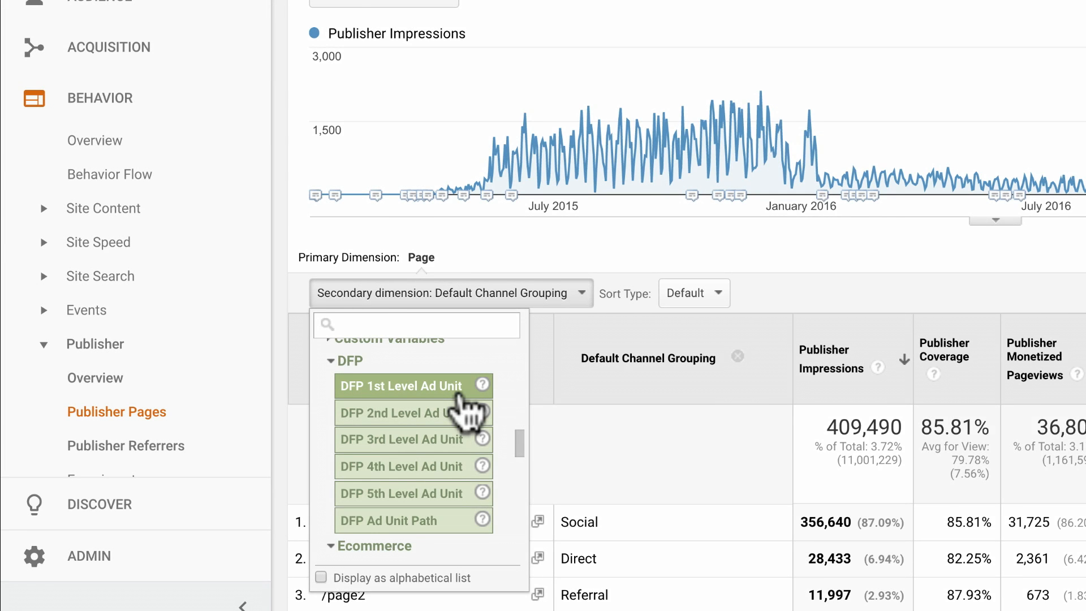
{"action": "left_click", "coordinate": [395, 385]}
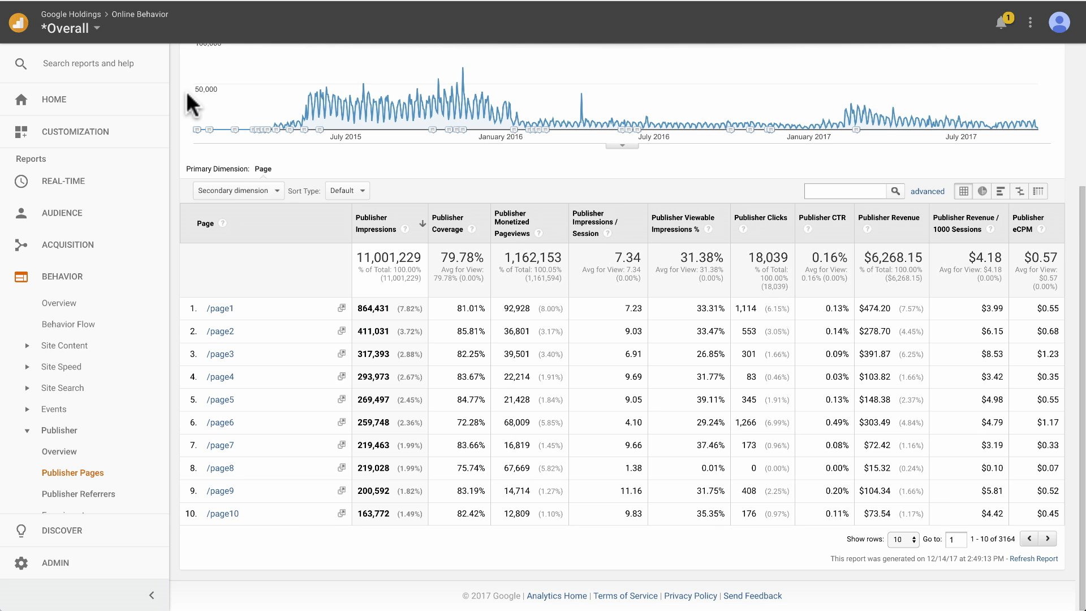
Set DFP 1st Level Ad Unit as the secondary dimension for every page
{"action": "left_click", "coordinate": [237, 190]}
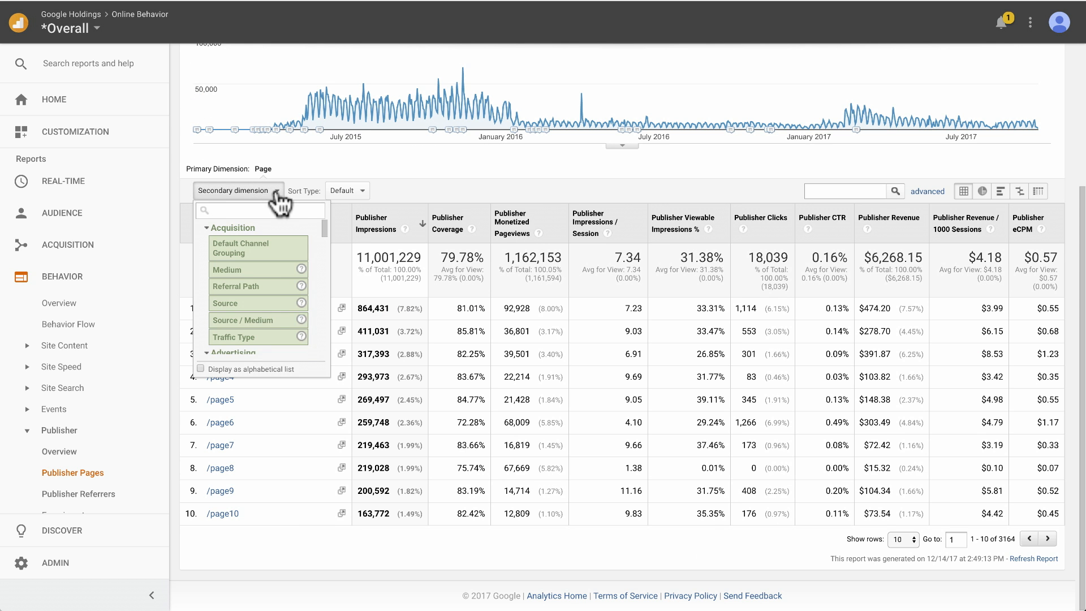
{"action": "type", "text": "1st"}
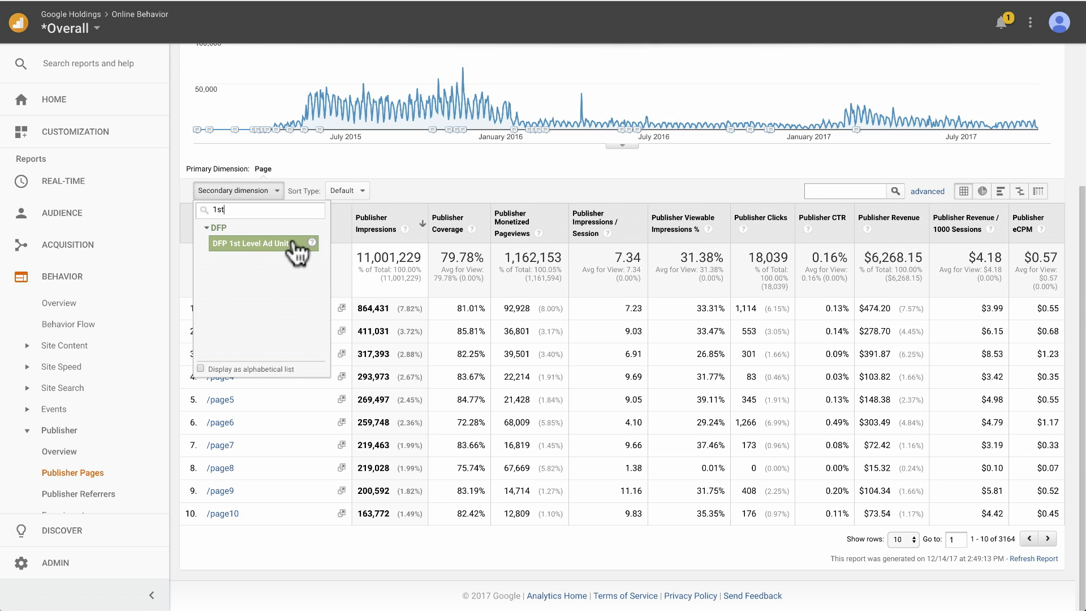
{"action": "left_click", "coordinate": [251, 243]}
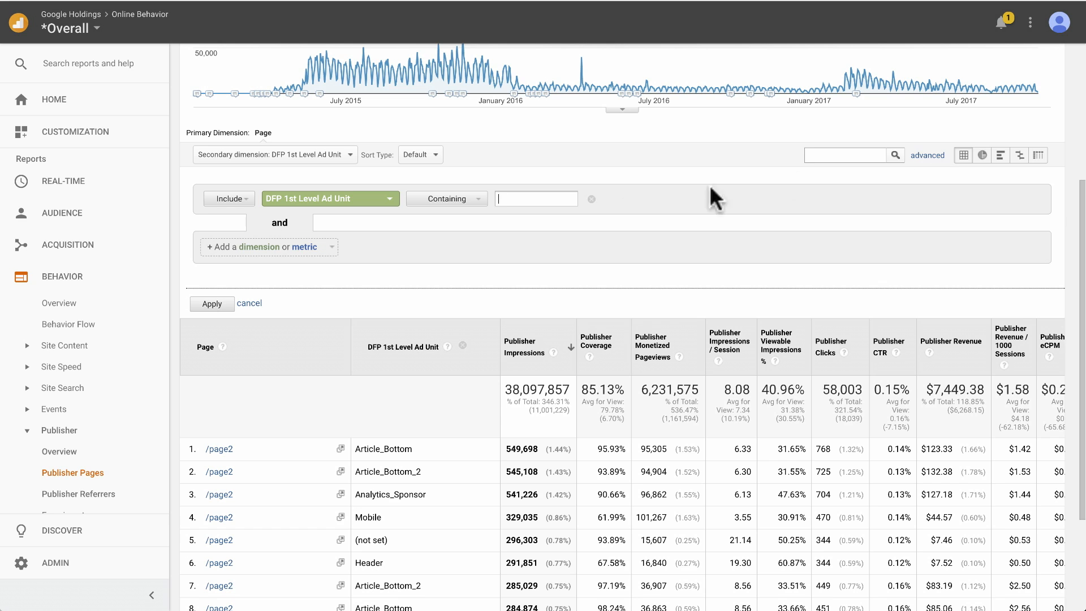
Make the ad-unit filter an exact match and enter 'Leader' for Leaderboard
{"action": "left_click", "coordinate": [445, 198]}
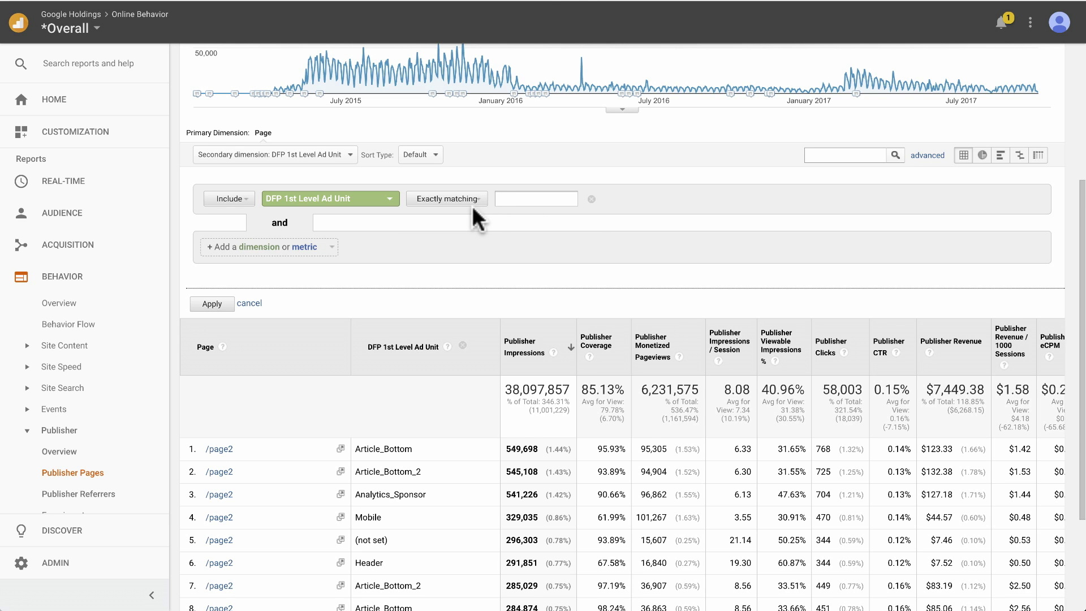
{"action": "type", "text": "Leader"}
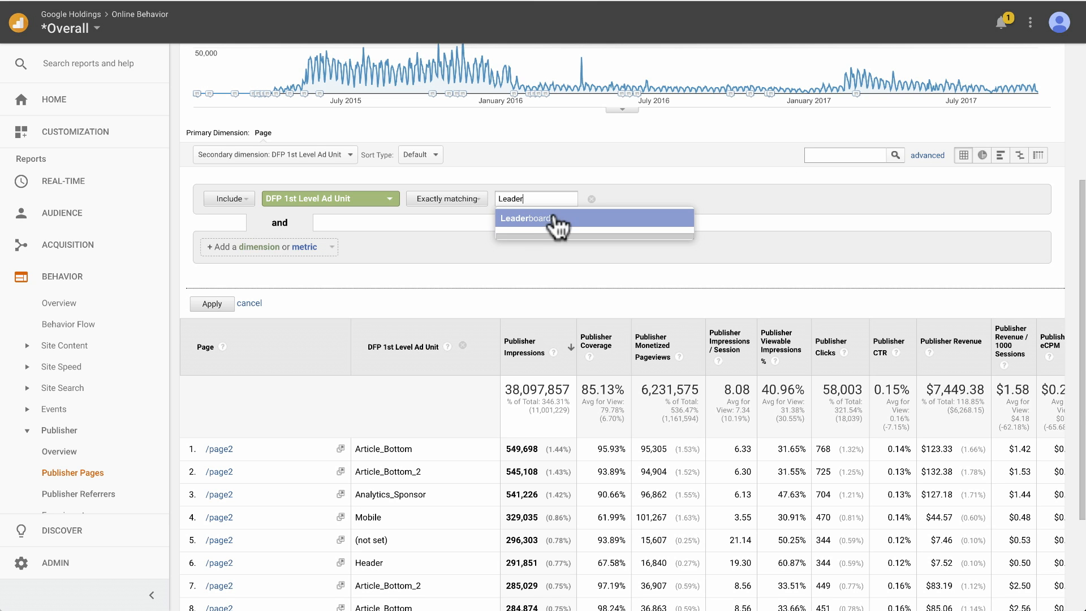